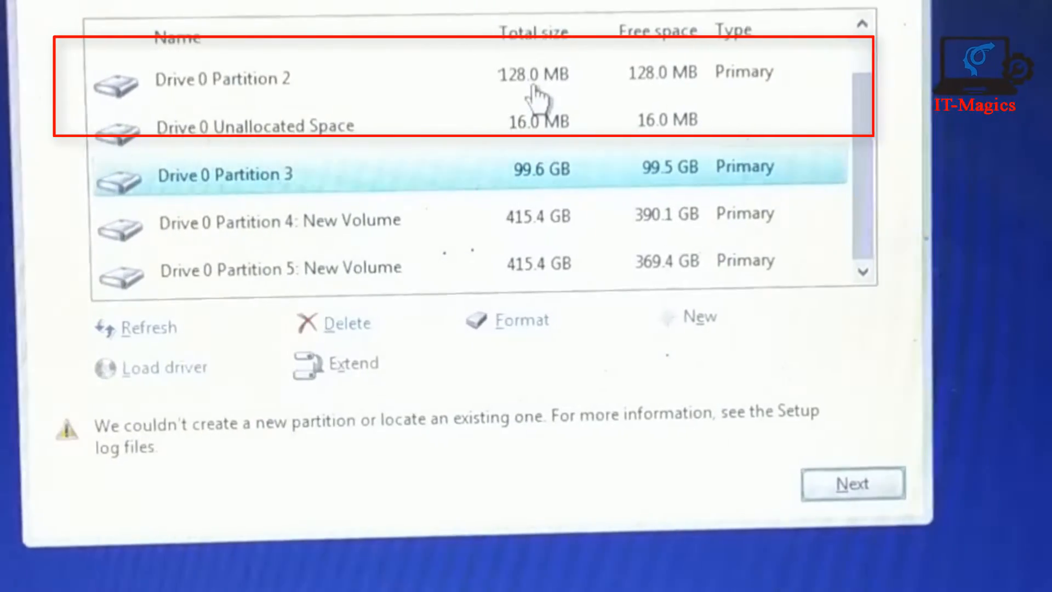
- Delete the 128 MB Drive 0 Partition 2, leaving 144 MB unallocated
left_click(222, 77)
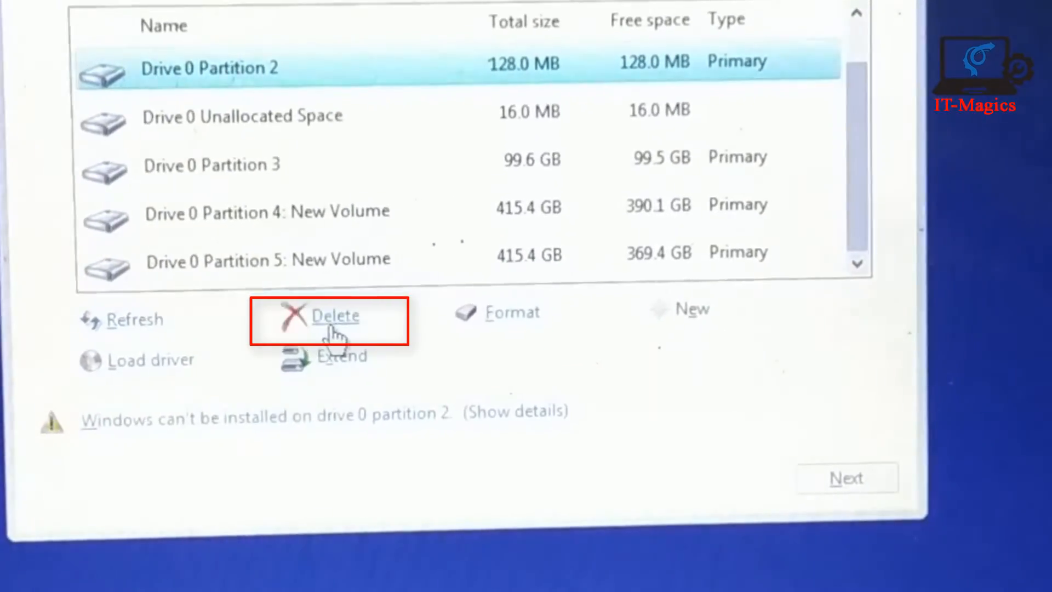
left_click(335, 316)
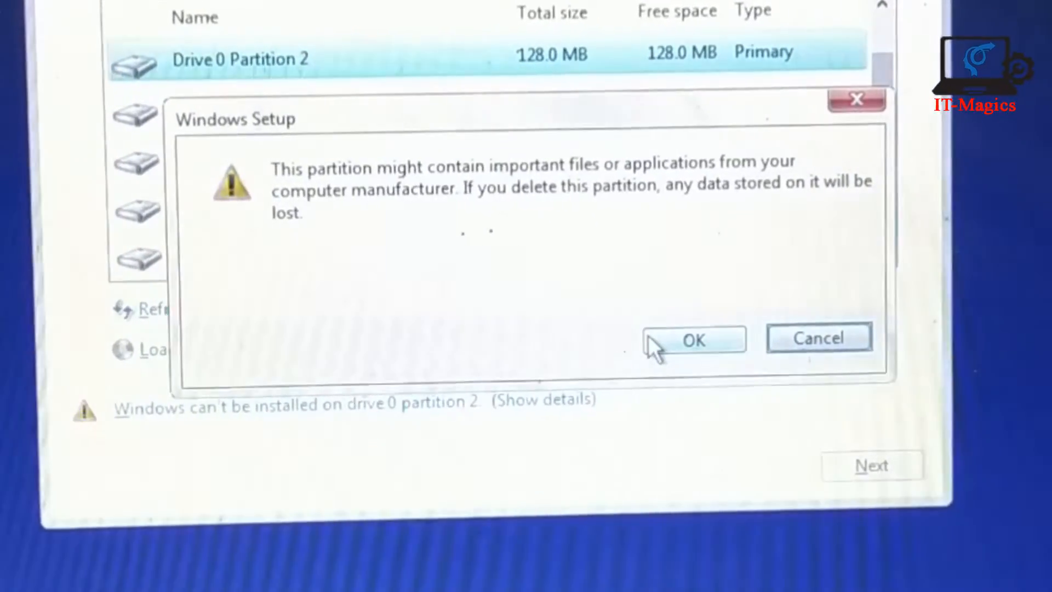
left_click(693, 338)
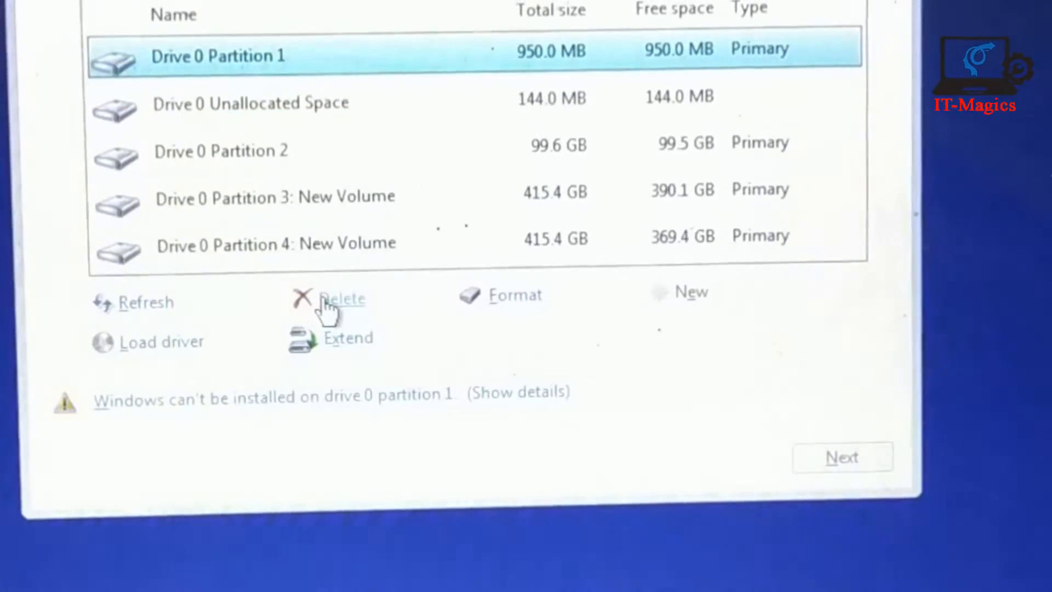
- Delete the 950 MB Drive 0 Partition 1, merging it into 1.1 GB unallocated
left_click(342, 299)
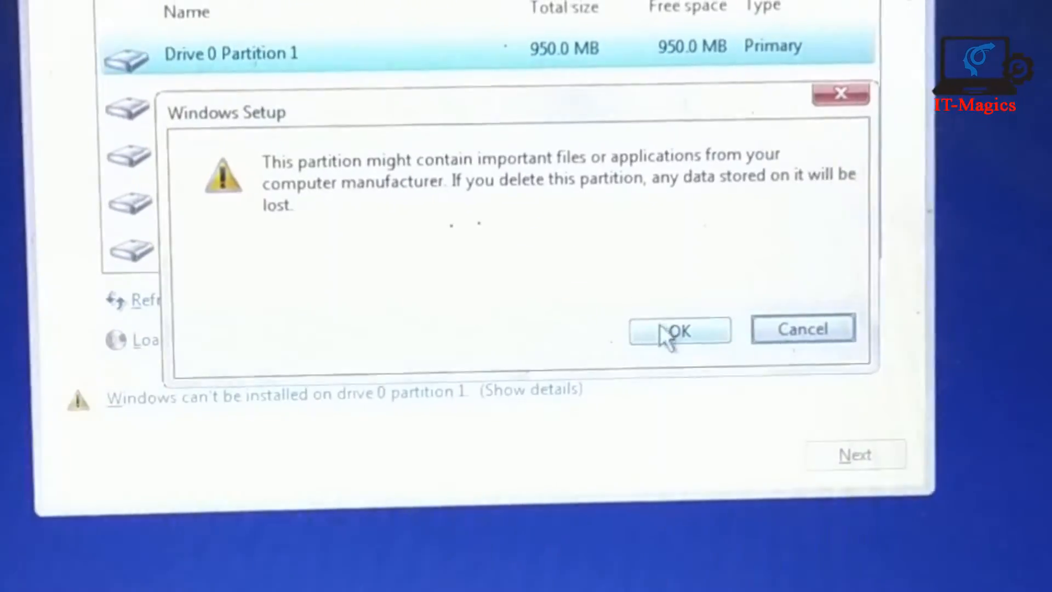
left_click(678, 331)
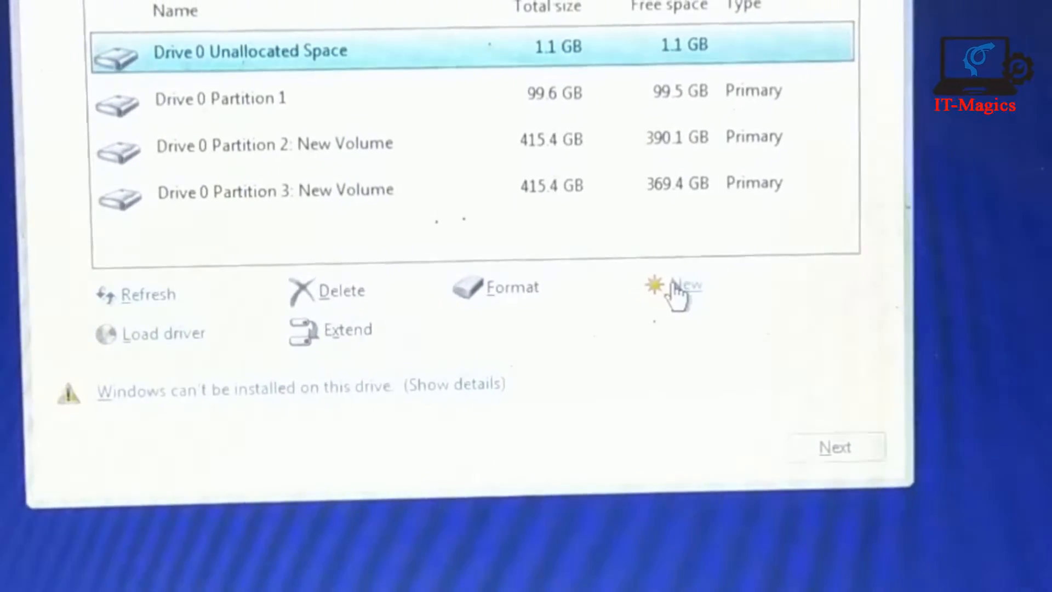
- Create a 1094 MB primary partition from the 1.1 GB unallocated space
left_click(679, 287)
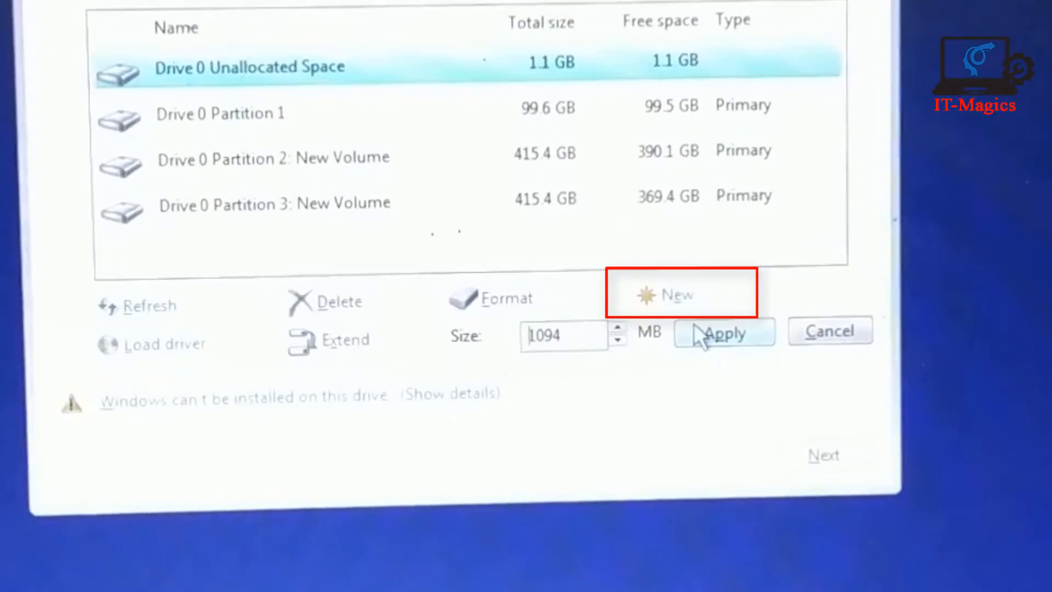
left_click(723, 333)
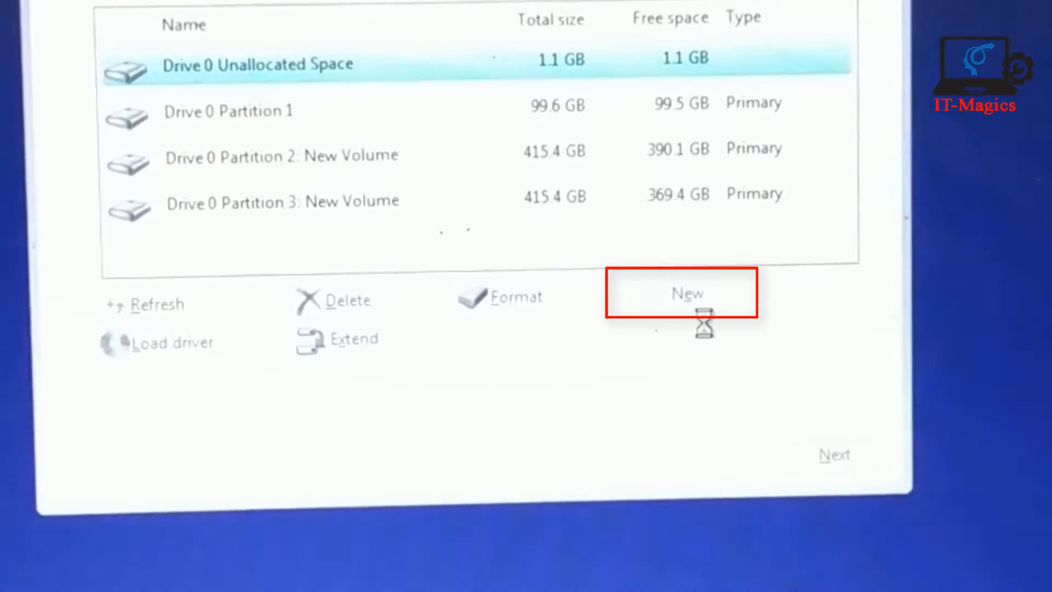
left_click(685, 293)
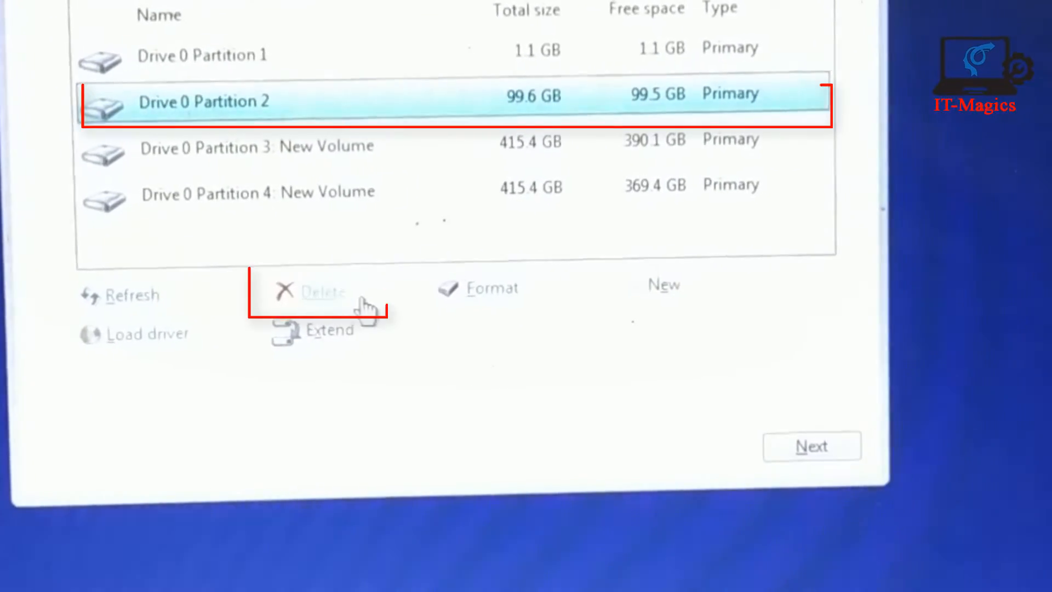
- Delete the 99.6 GB Drive 0 Partition 2, leaving it unallocated
left_click(322, 292)
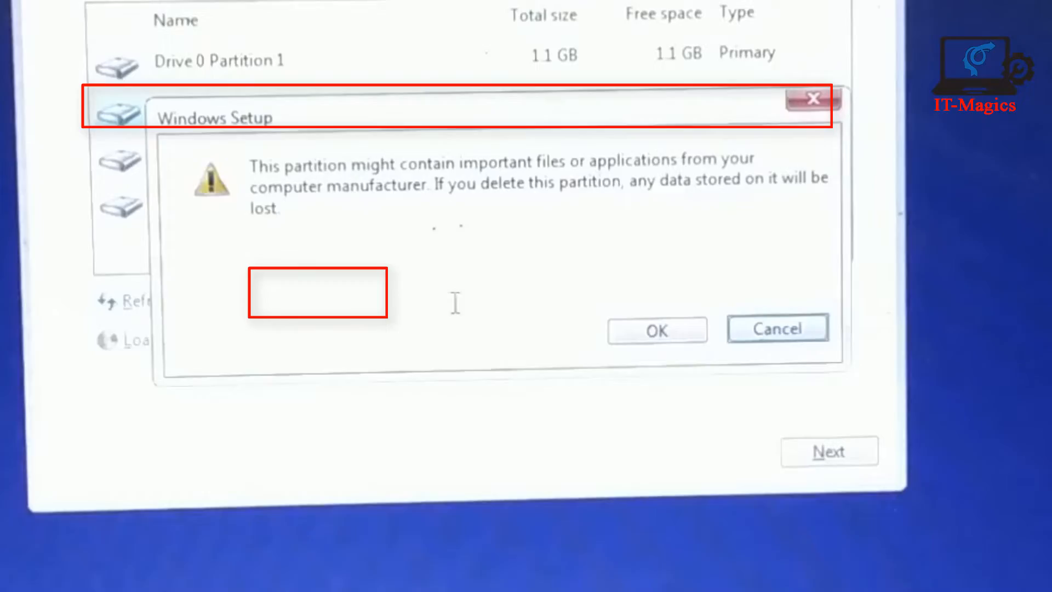
left_click(656, 328)
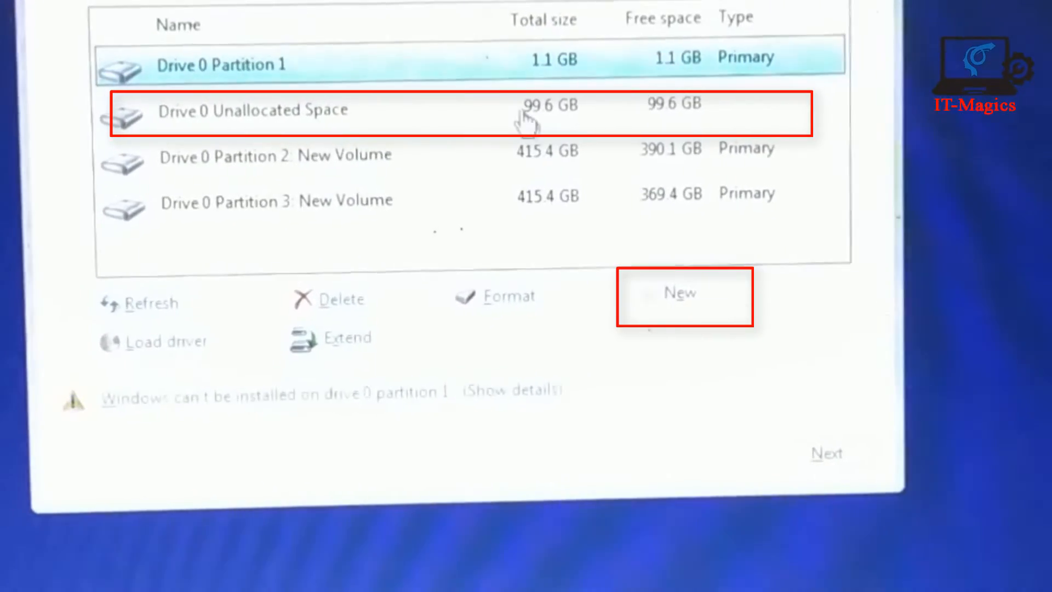
- Create a 102006 MB partition, accepting the extra System and MSR partitions
left_click(251, 110)
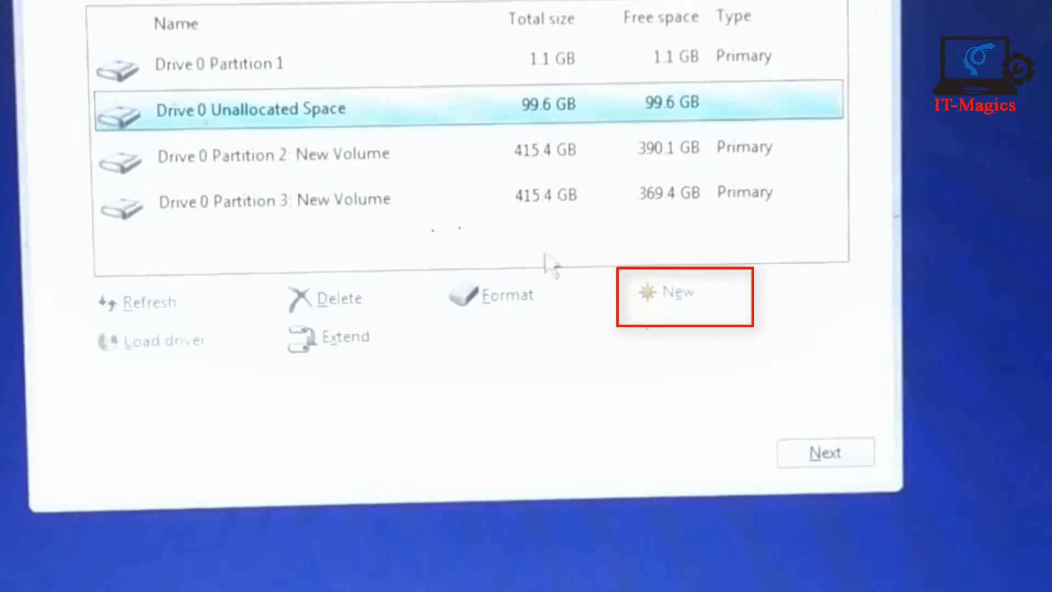
left_click(672, 293)
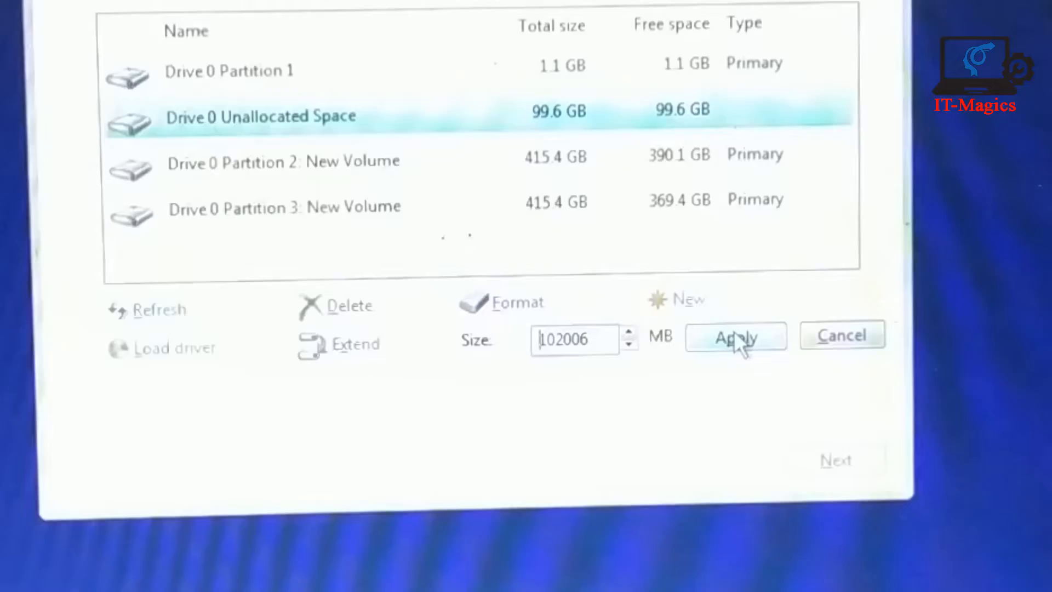
left_click(735, 337)
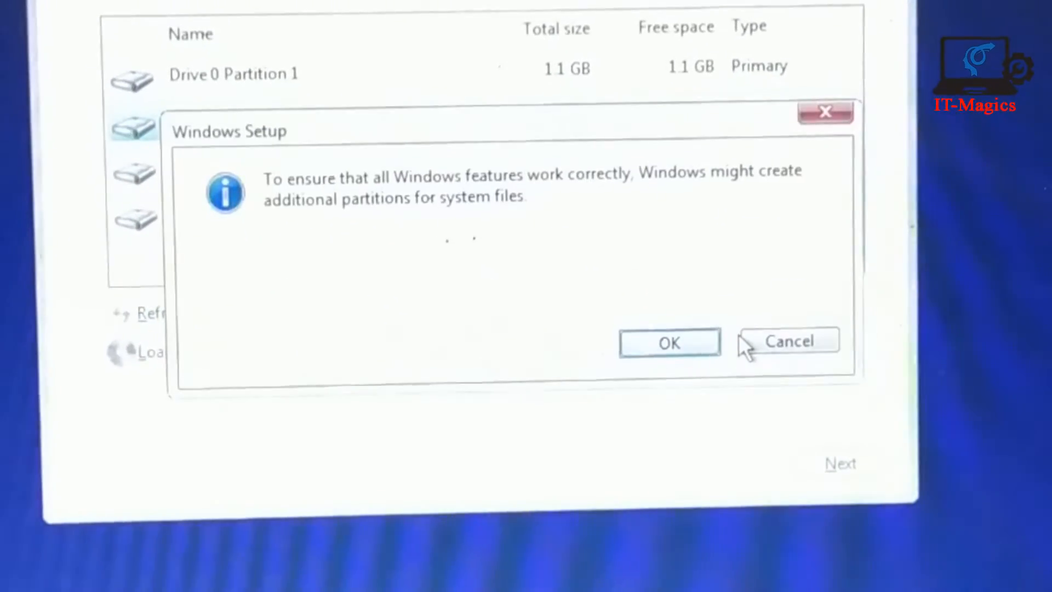
left_click(668, 342)
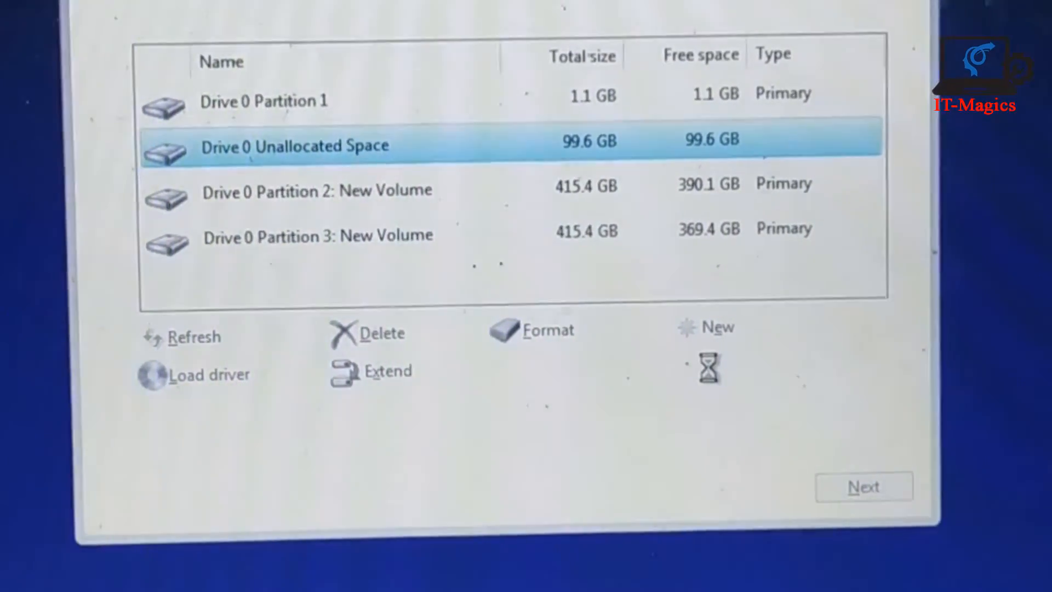
left_click(714, 328)
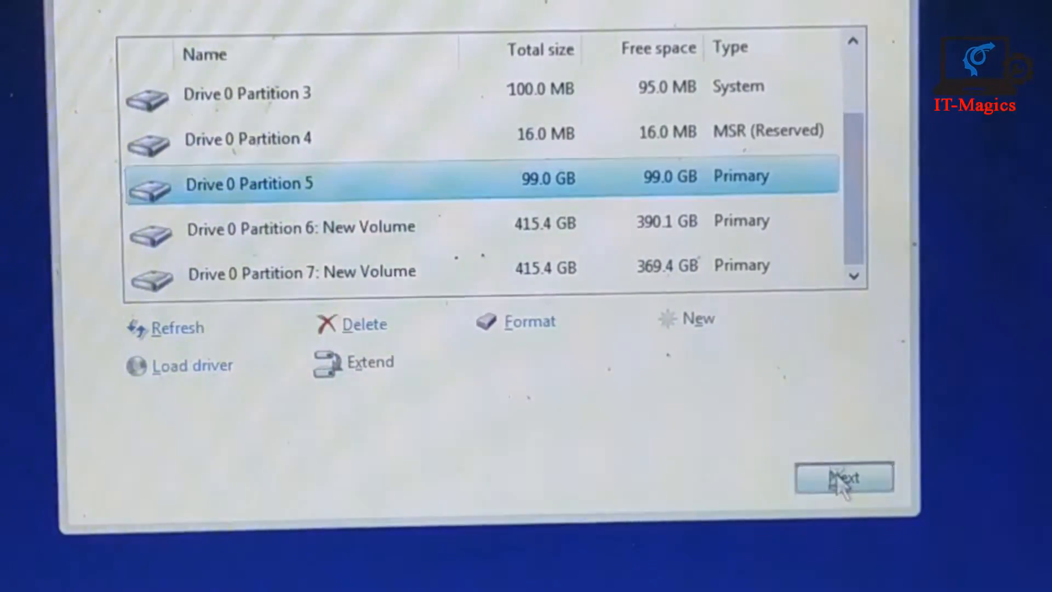
- Install Windows on the 99.0 GB Partition 5, accepting the partition-order warning
left_click(843, 477)
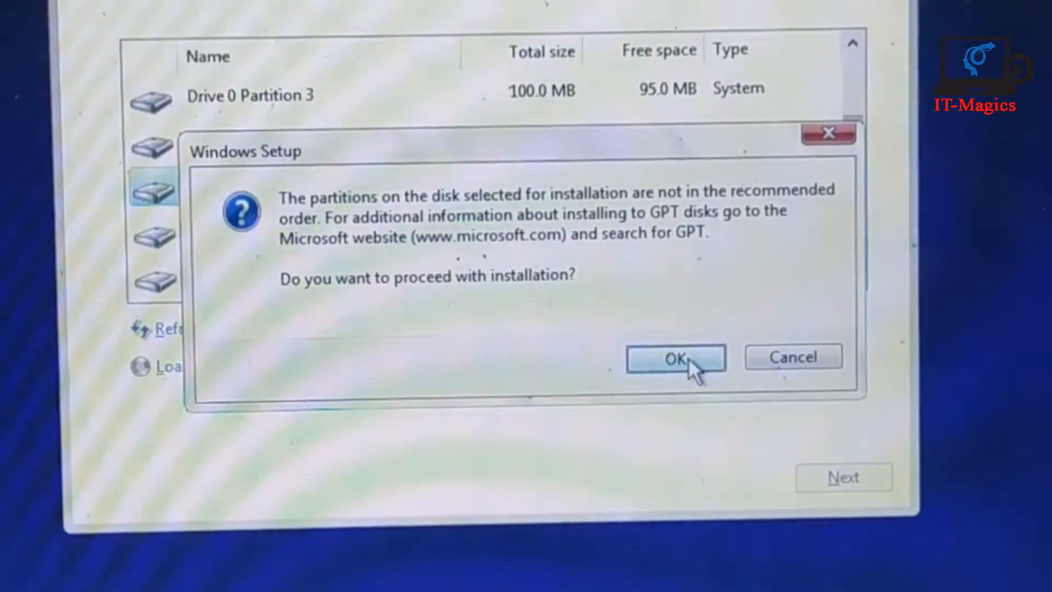
left_click(675, 358)
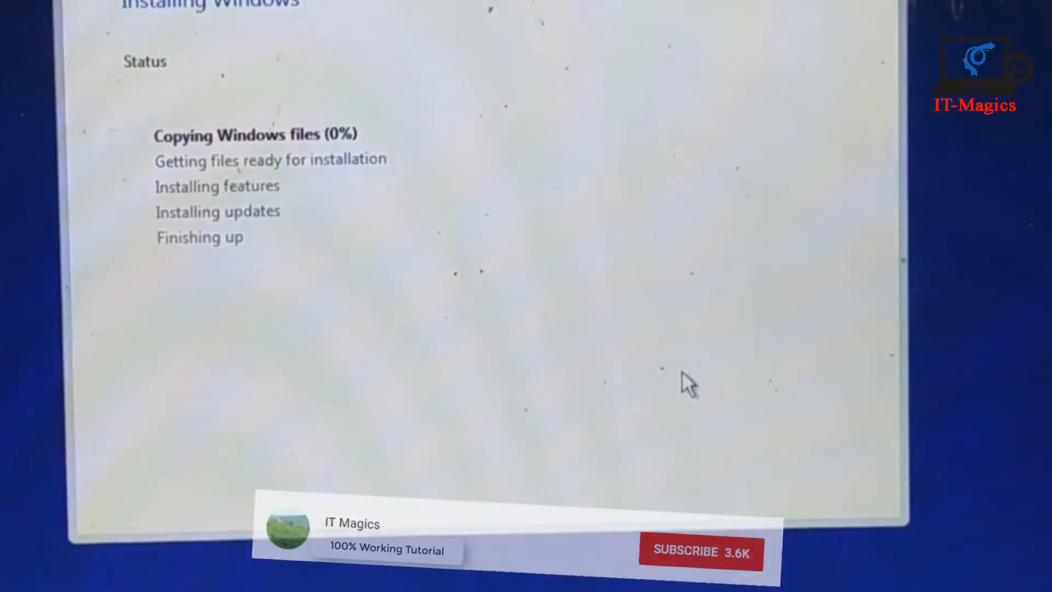
left_click(685, 553)
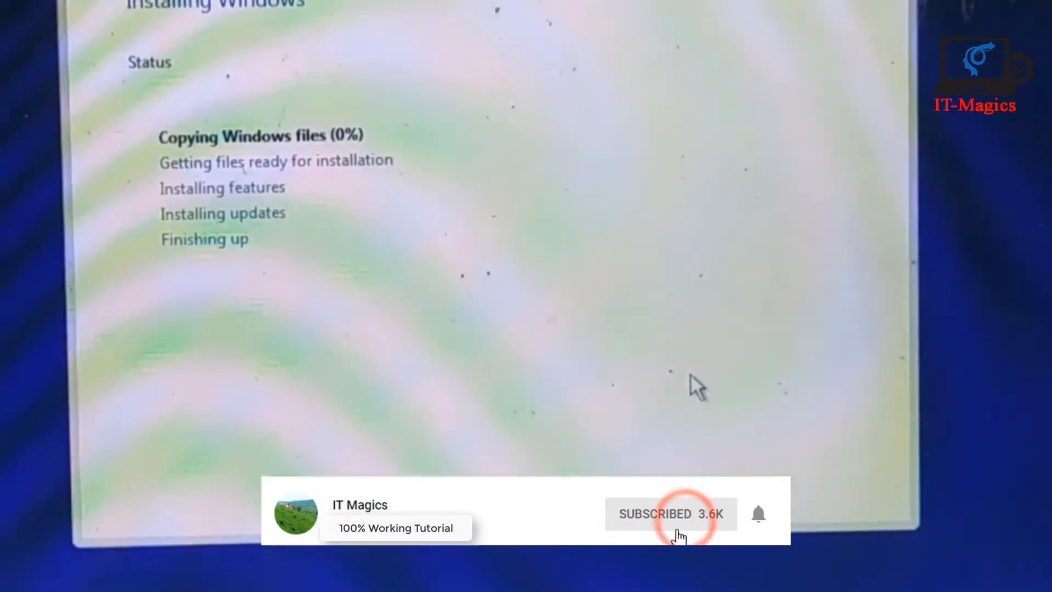